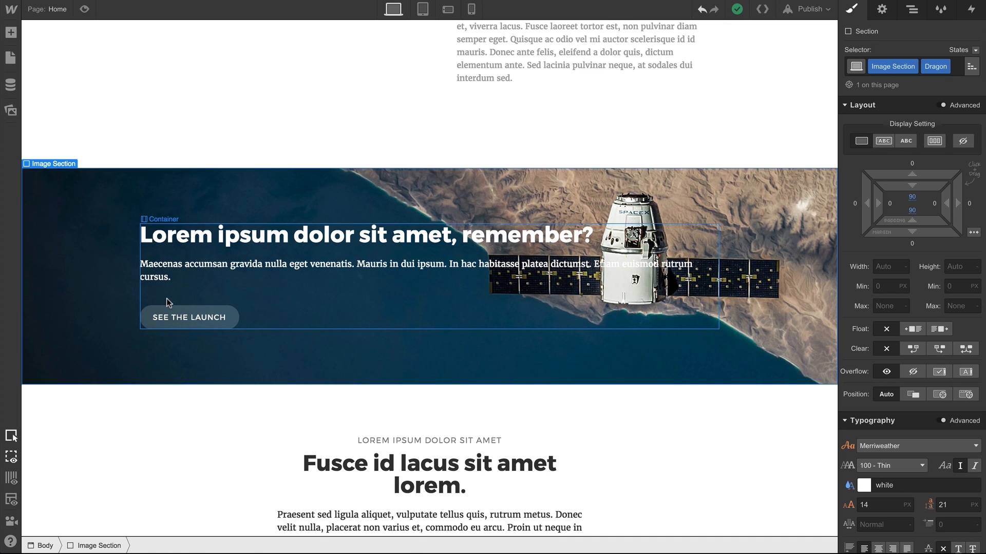
# Select the hero section's container and add a new Div Block inside it
pyautogui.click(166, 303)
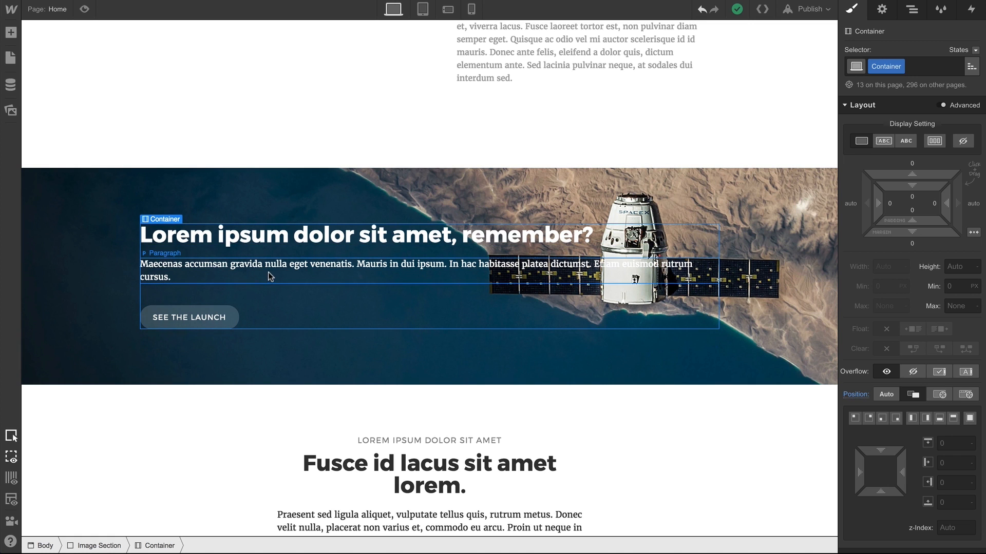
pyautogui.click(11, 32)
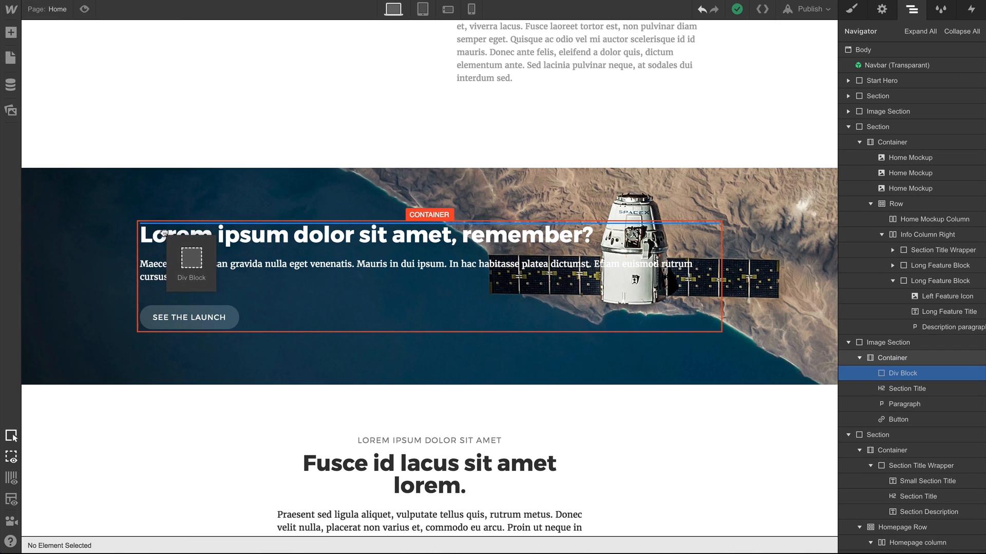
pyautogui.click(852, 9)
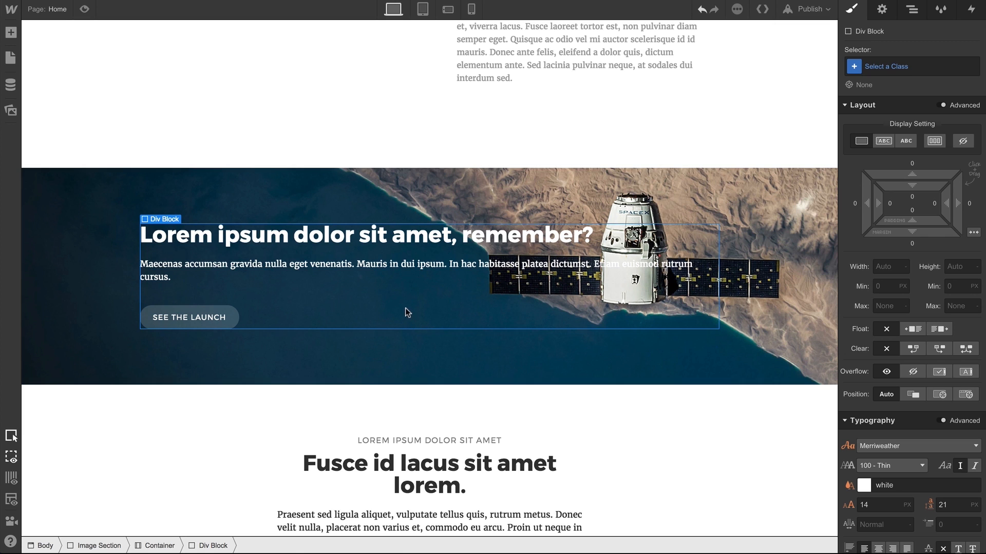
# Set the Div Block width to 50%, briefly center it, then return it left
pyautogui.click(890, 267)
pyautogui.write('50')
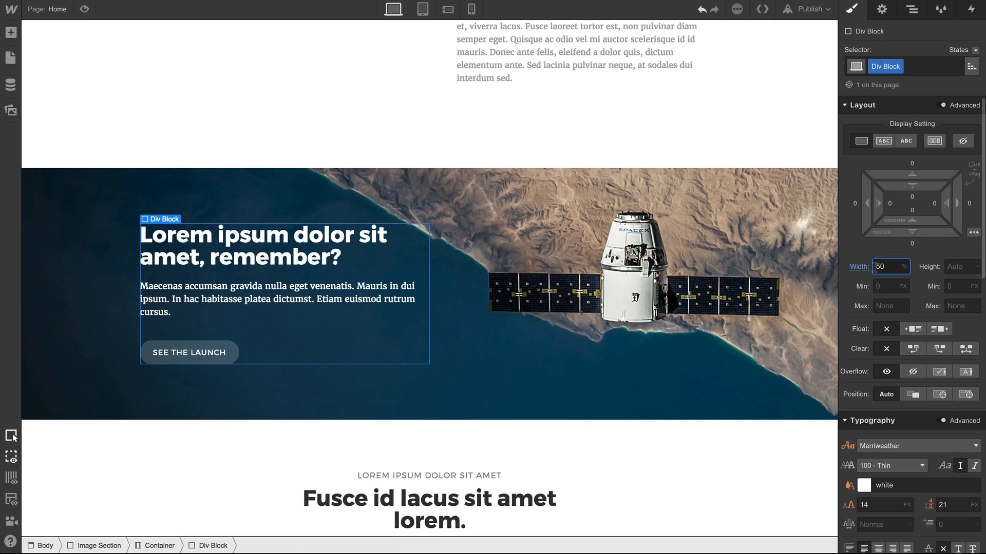
pyautogui.moveTo(414, 276)
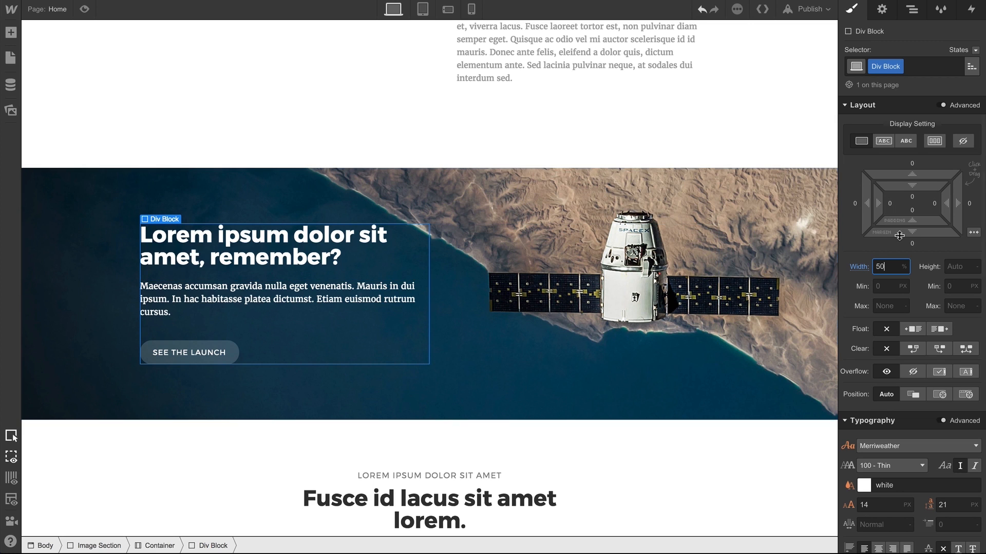
pyautogui.click(973, 235)
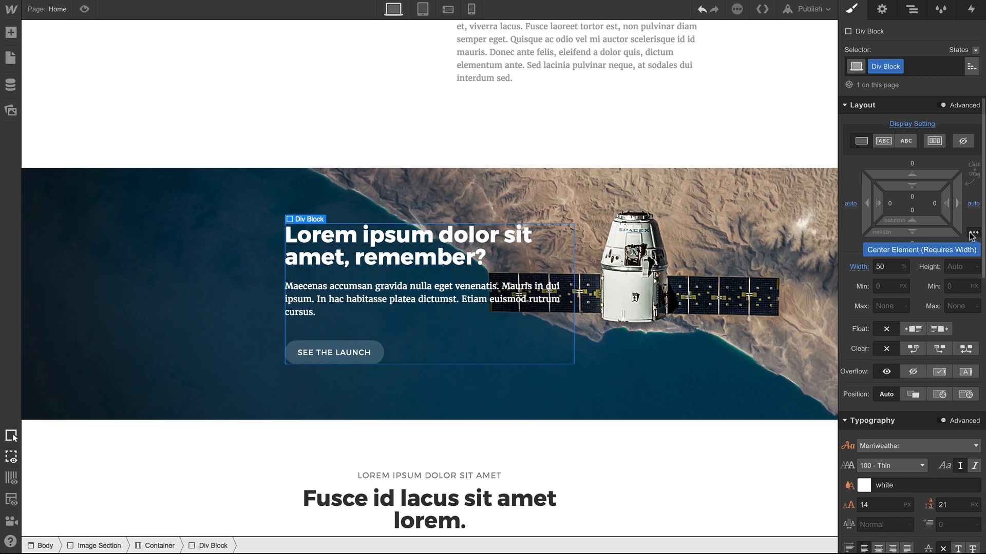
pyautogui.click(972, 236)
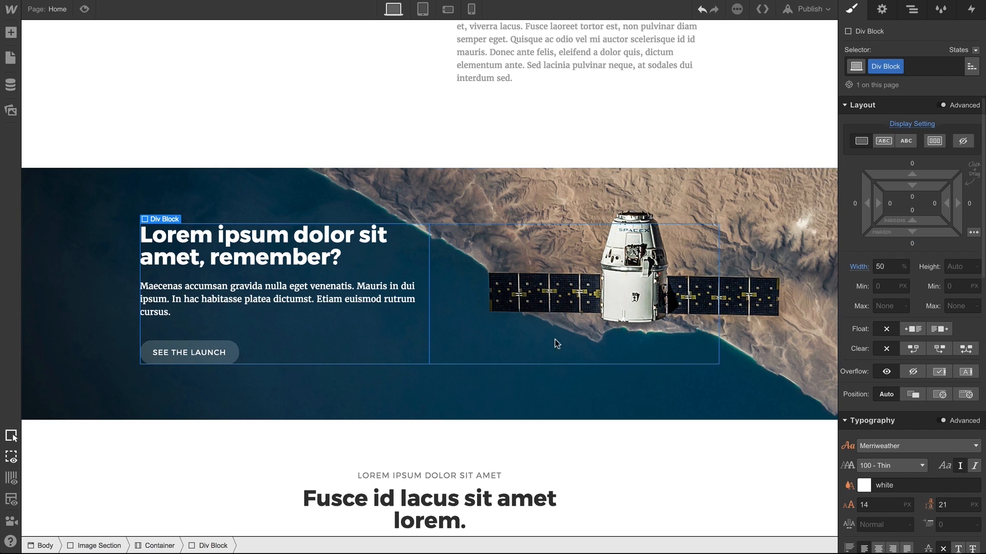
pyautogui.click(910, 9)
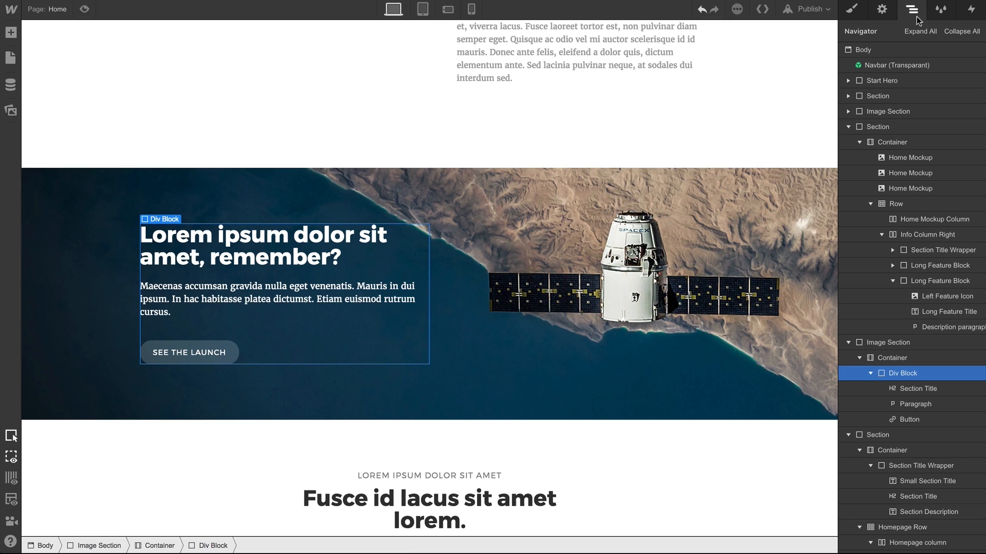
pyautogui.moveTo(915, 404)
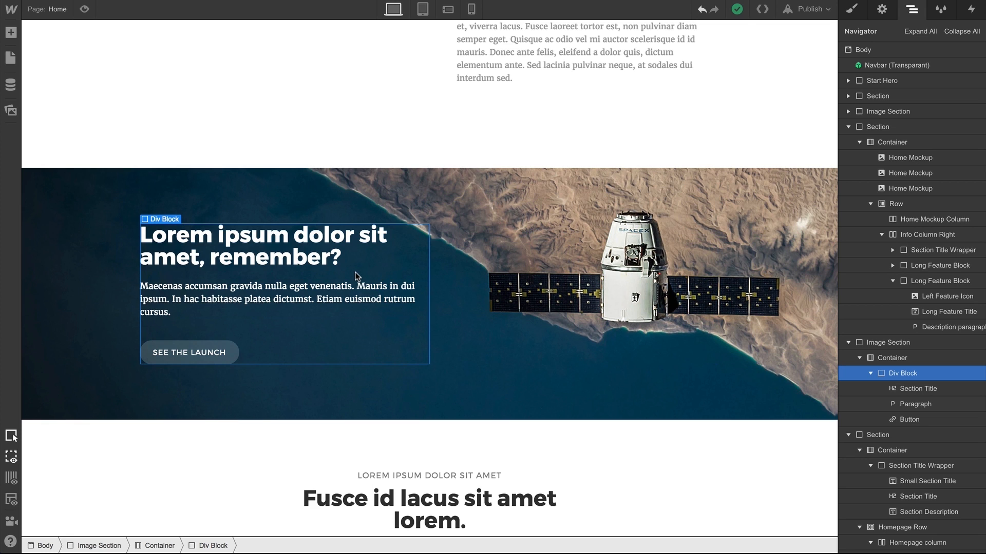
# Give the block rgba(255,255,255,0.17) background, rgba(0,0,0,0.25) box shadow and 25 padding
pyautogui.click(852, 9)
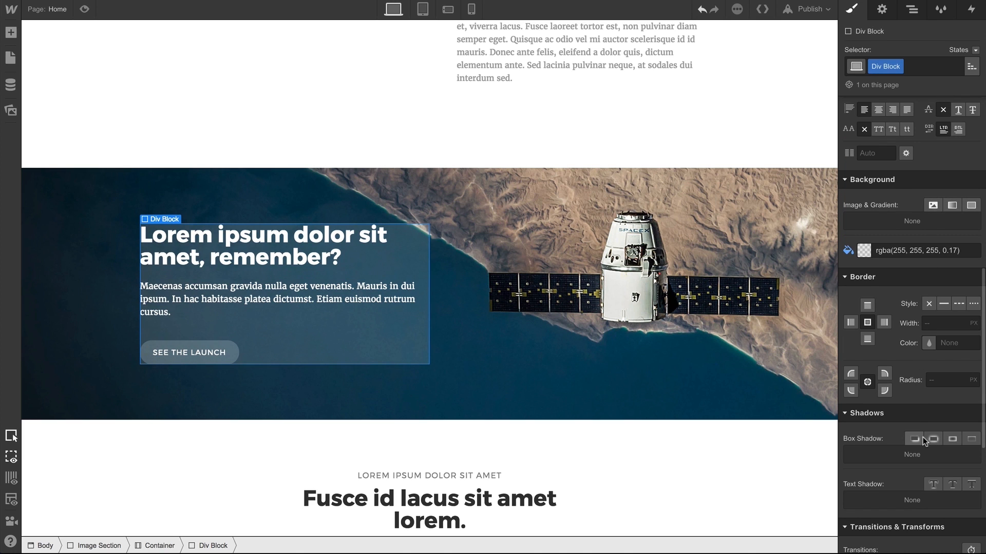
pyautogui.click(924, 439)
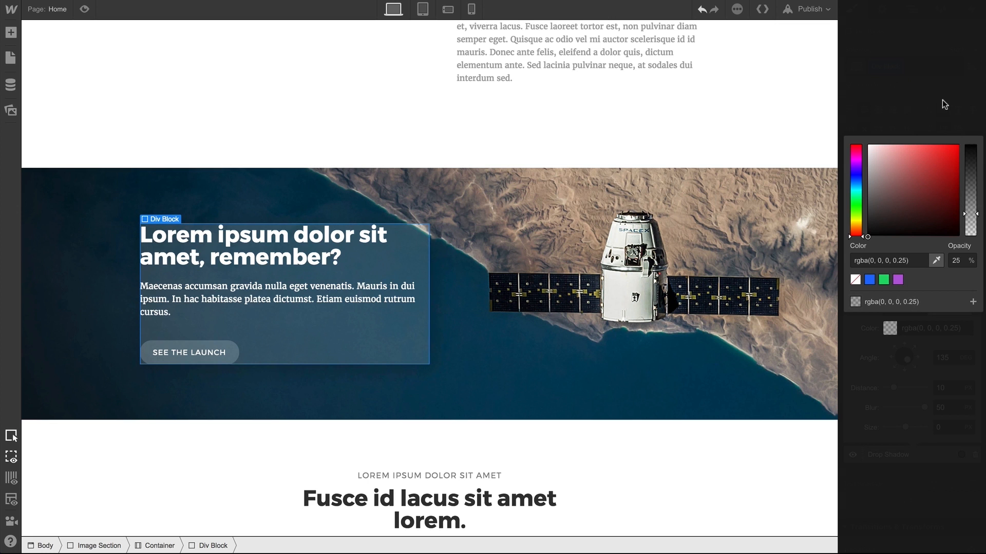
pyautogui.click(852, 9)
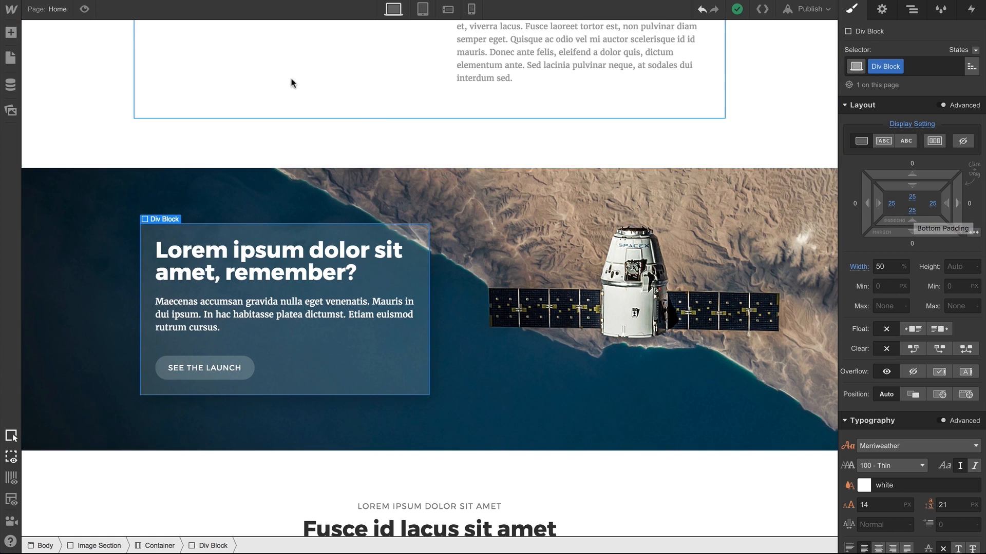
# Drop a Div Block below the heading and give it the class 'Horizontal Divider'
pyautogui.click(11, 31)
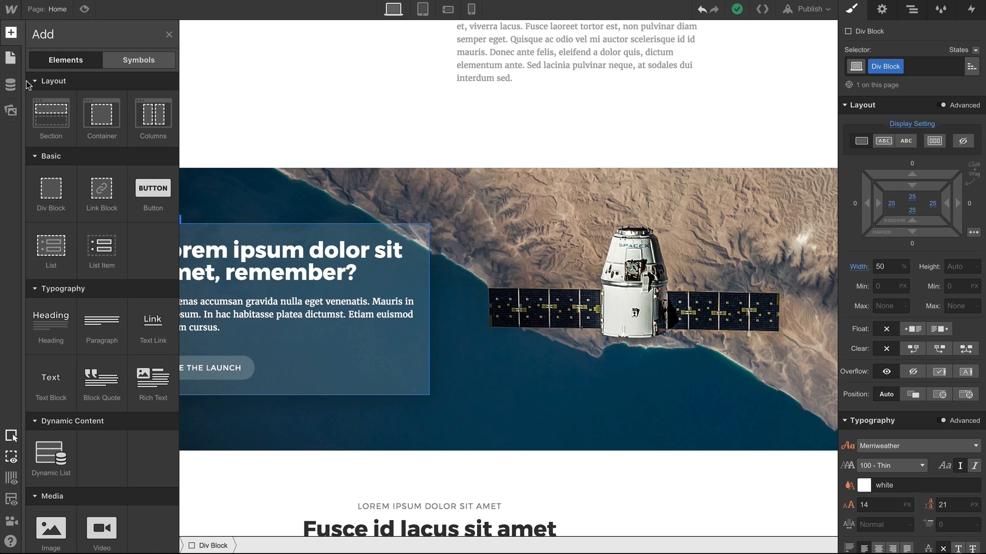
pyautogui.click(912, 9)
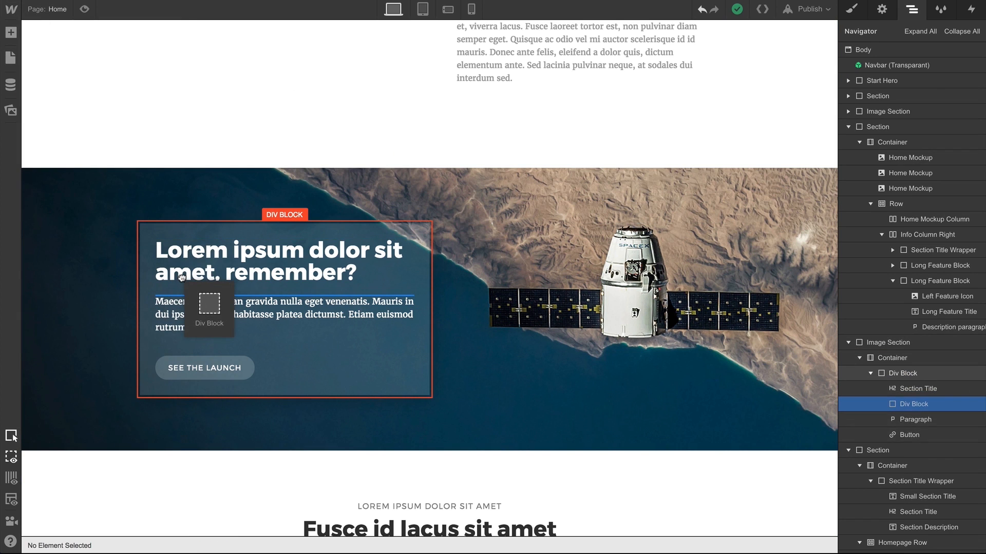
pyautogui.click(210, 308)
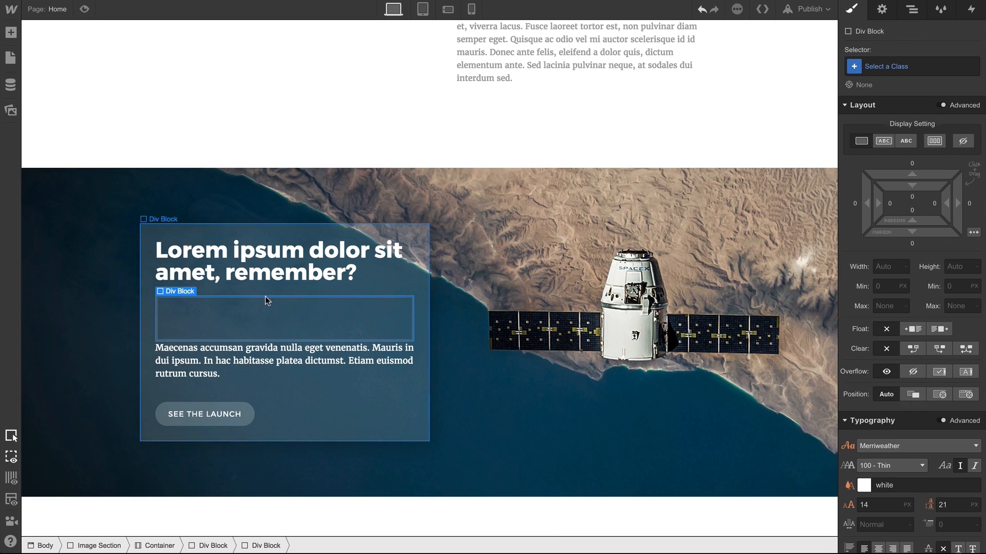
pyautogui.click(886, 66)
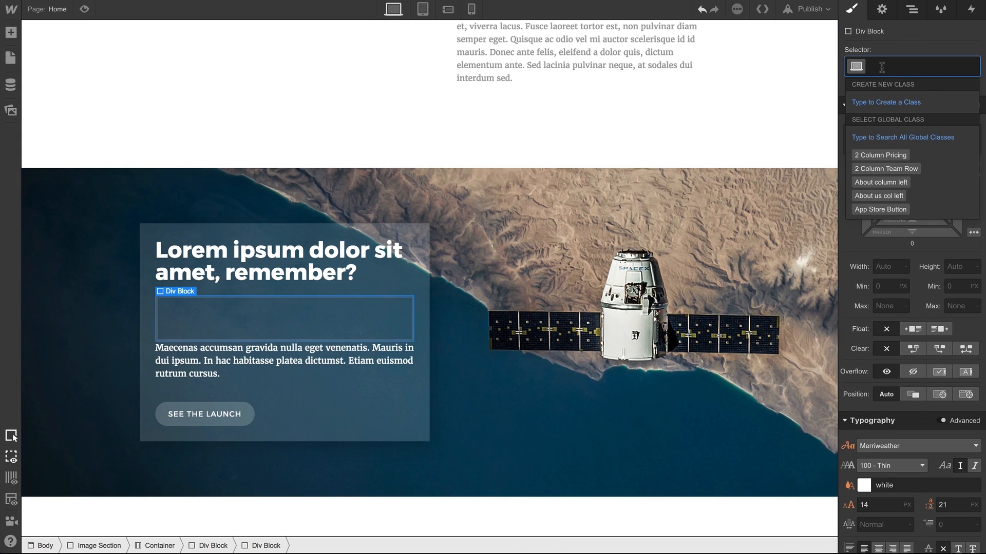
pyautogui.write('Horizontal Div')
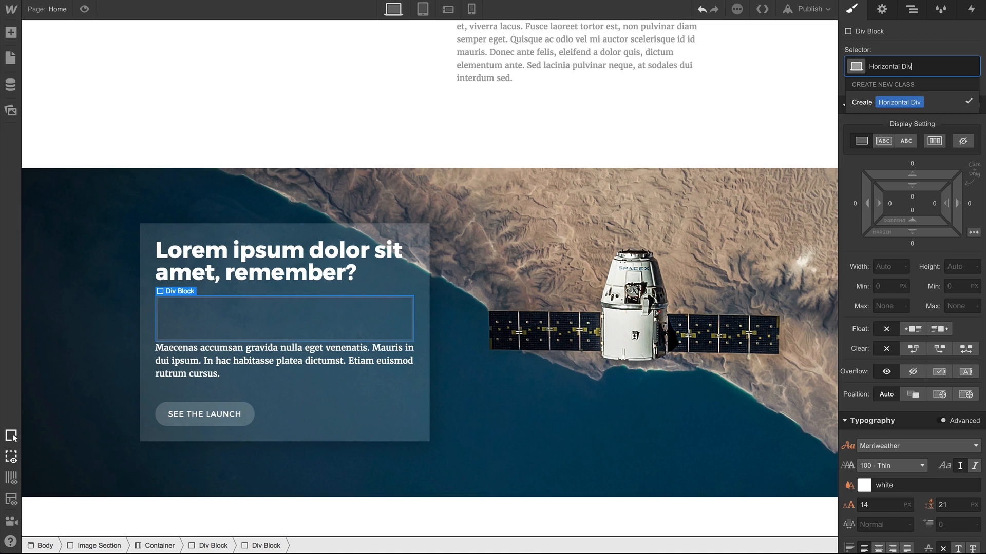
pyautogui.write('Horizontal Divider')
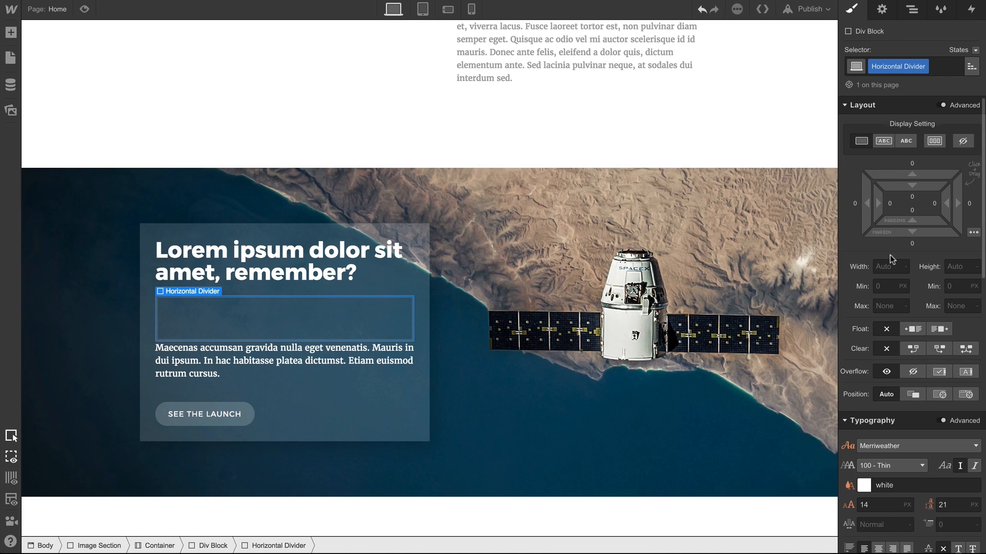
# Size the divider 2px high by 100px wide with white background at 89% opacity
pyautogui.write('2')
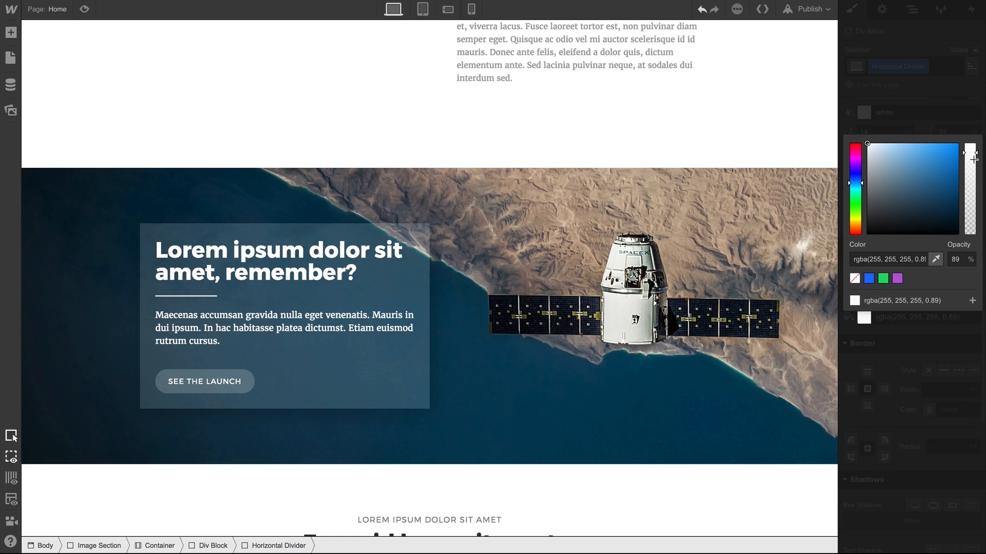
pyautogui.moveTo(969, 153); pyautogui.dragTo(970, 174)
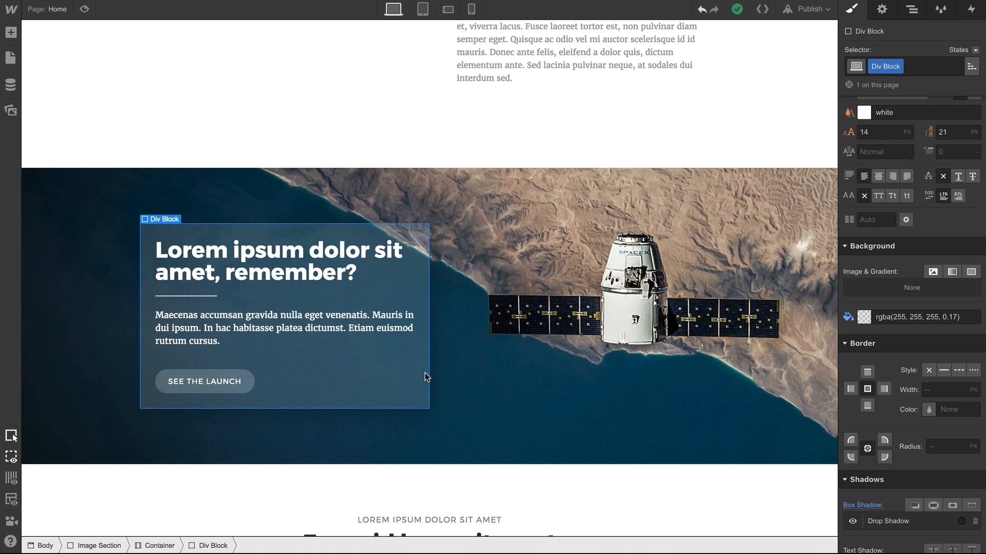
# Rename the block's class to 'Incredible Div Block' and paste a duplicate below it
pyautogui.click(885, 66)
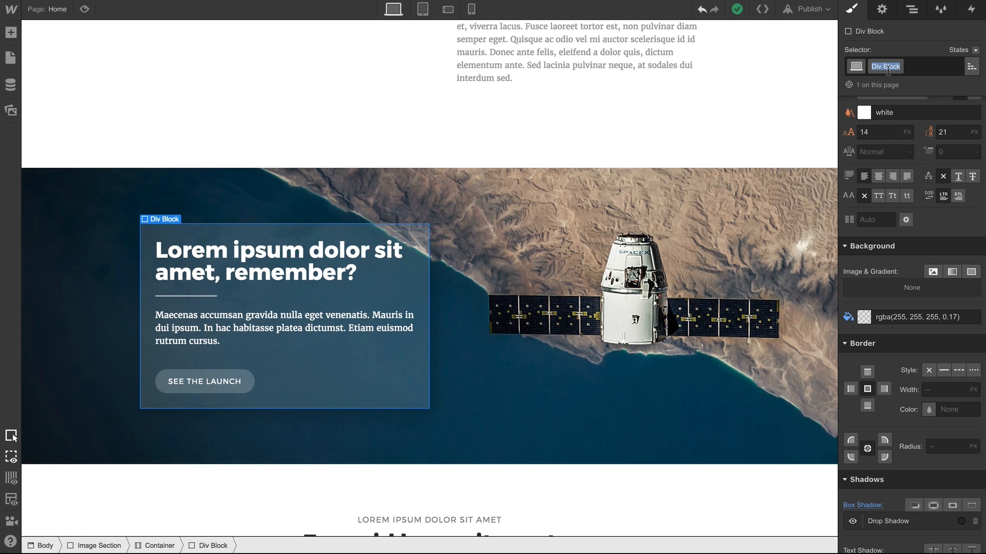
pyautogui.write('Inci')
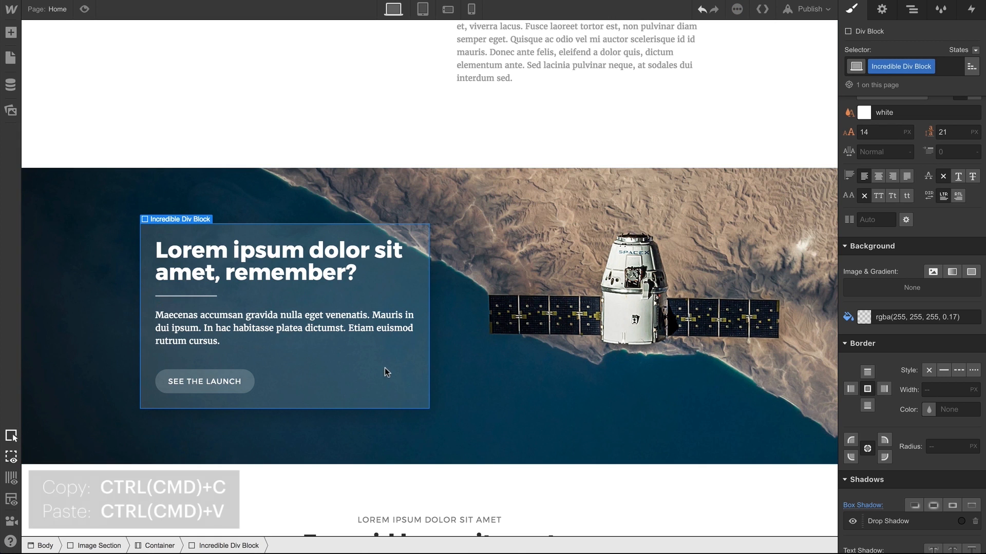
pyautogui.press('ctrl+v')
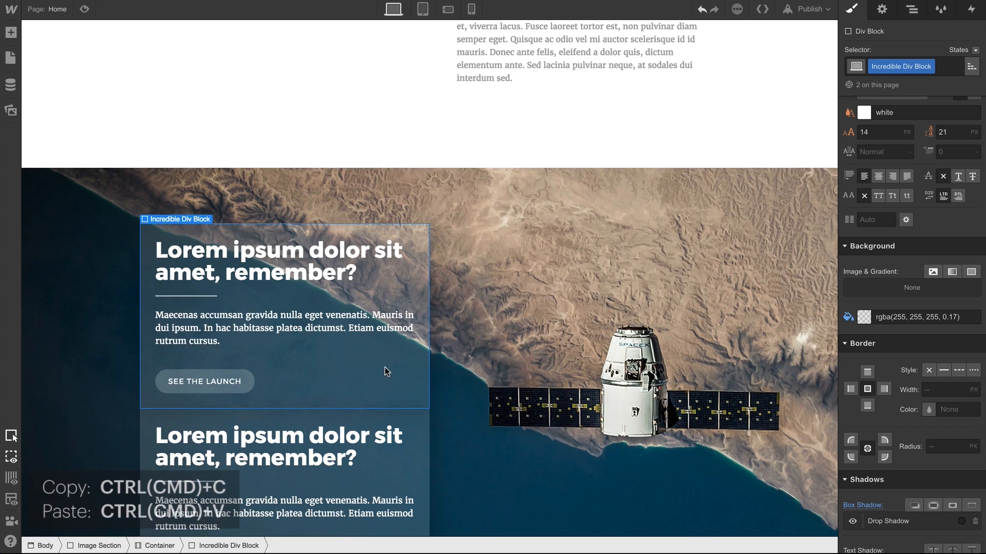
pyautogui.scroll(-3)
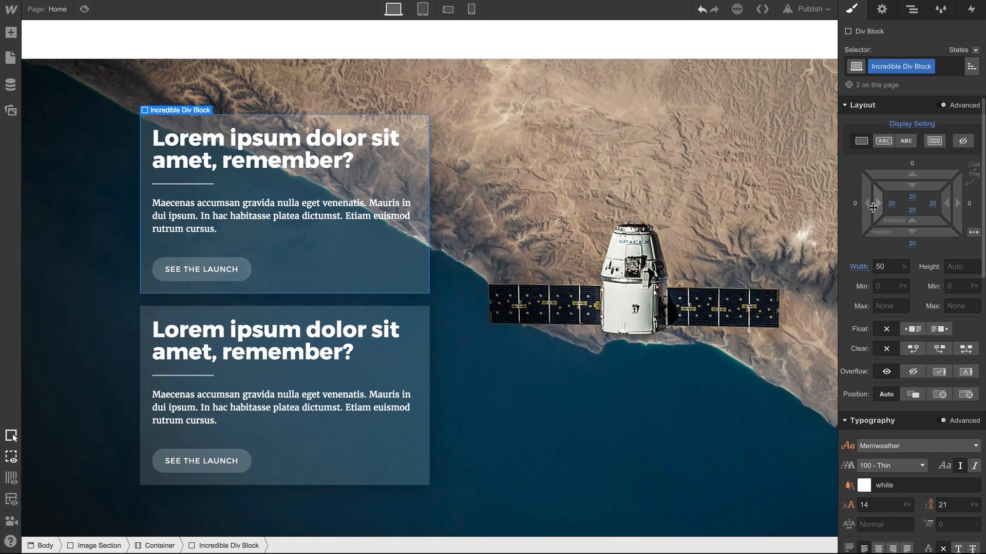
# Check the first card's empty block, SEE THE LAUNCH button and divider, then show the add-elements list
pyautogui.click(11, 31)
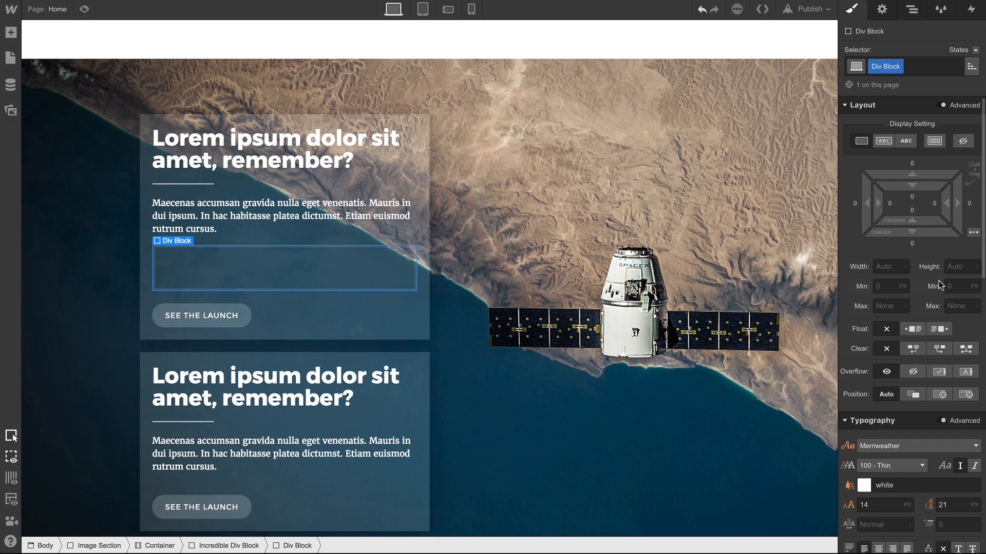
pyautogui.click(201, 269)
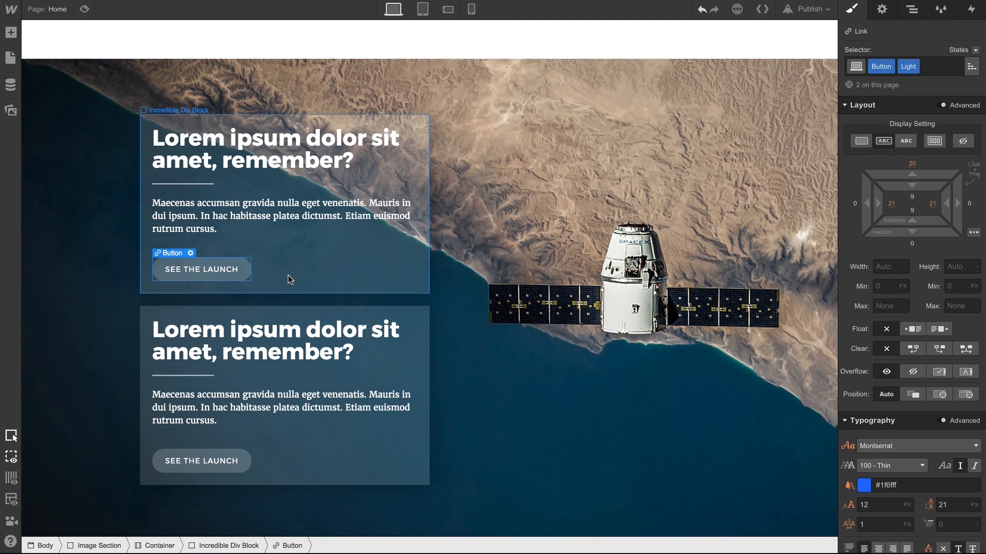
pyautogui.click(281, 216)
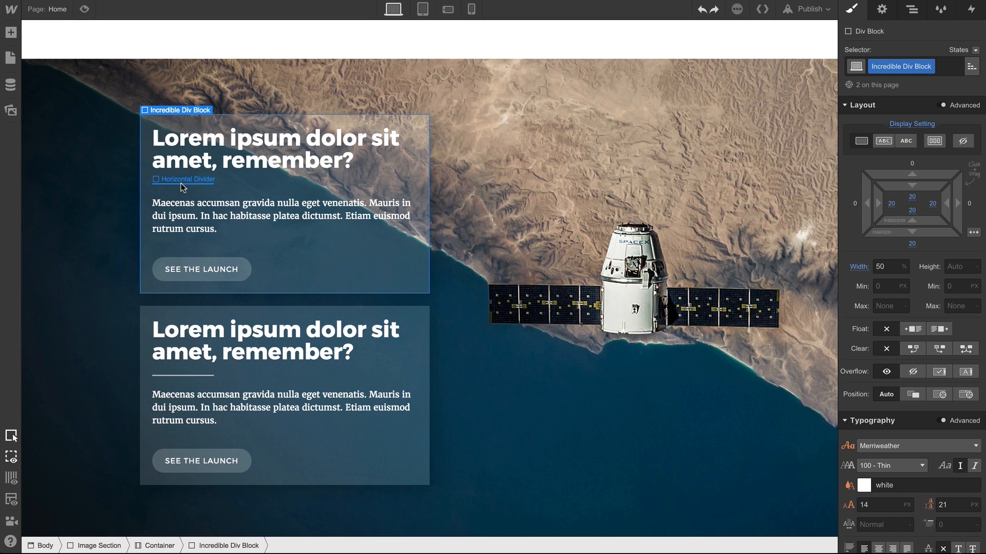
pyautogui.click(188, 179)
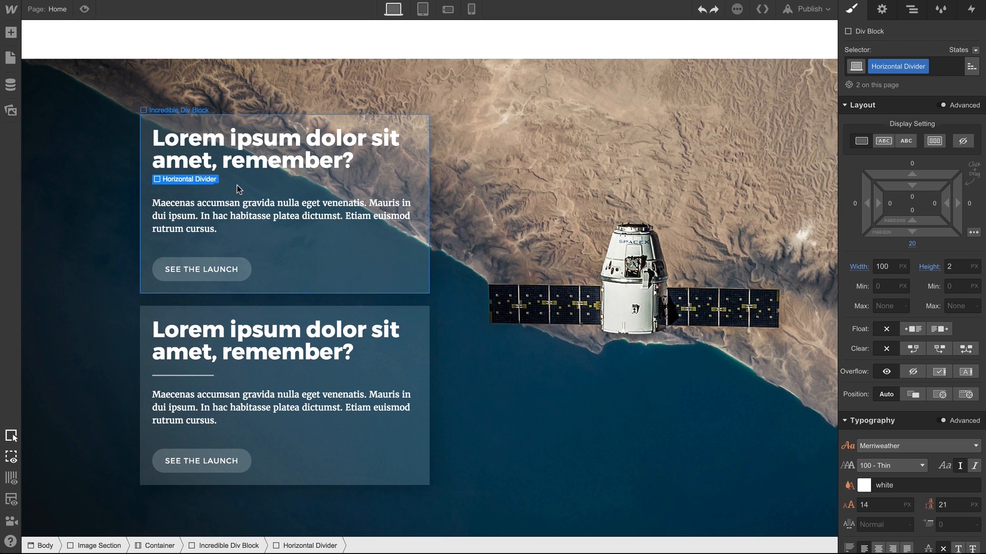
pyautogui.click(10, 32)
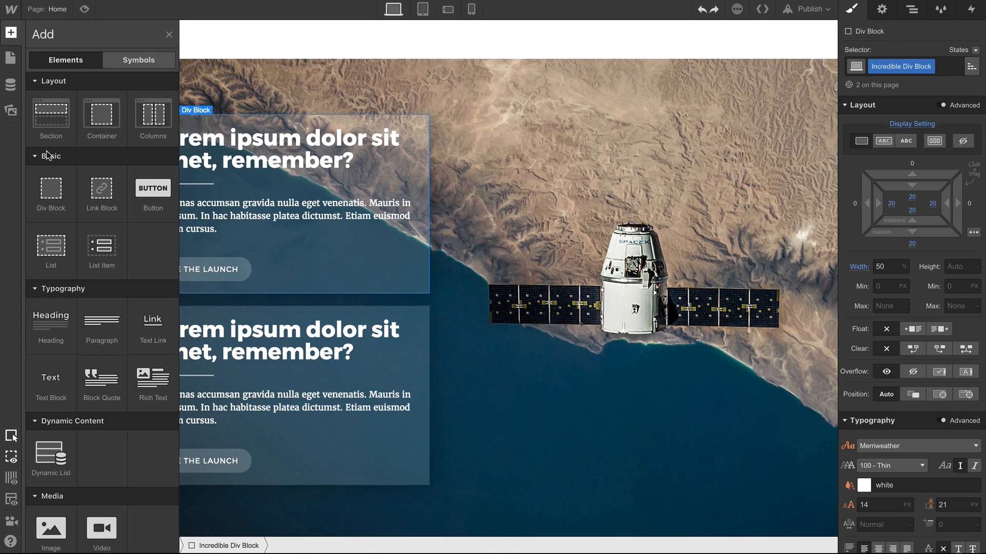